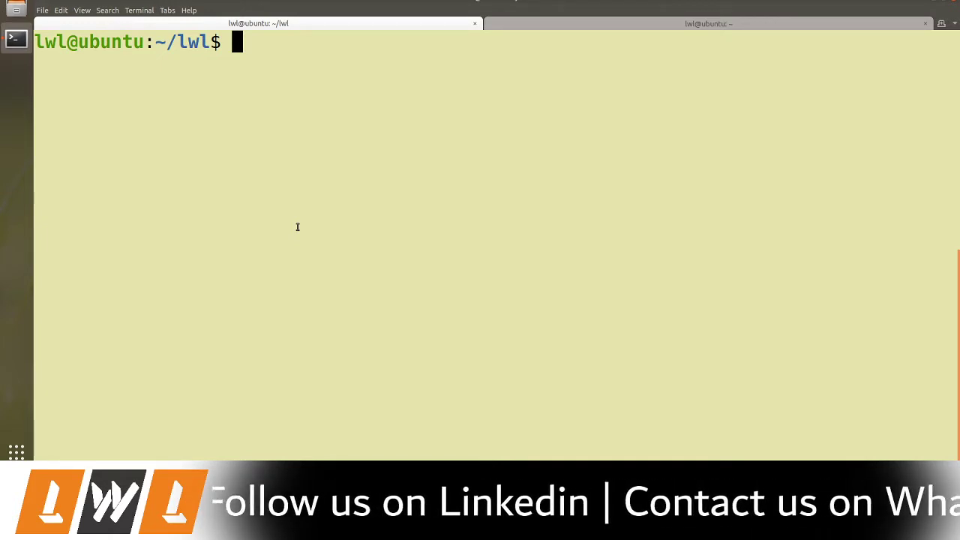
- Run ls to list git_test.c, lwl.c, tmp and tmp2 in the lwl directory
type("ls")
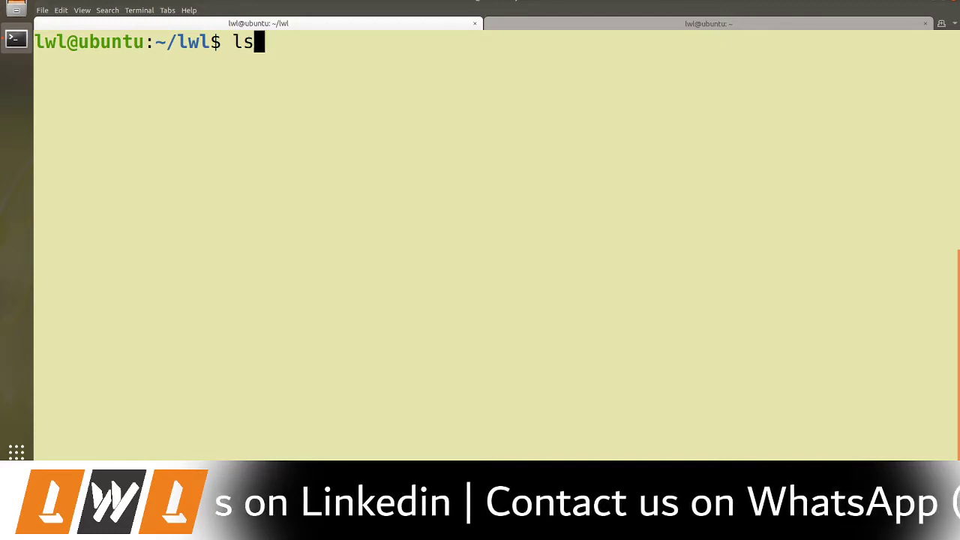
key("Return")
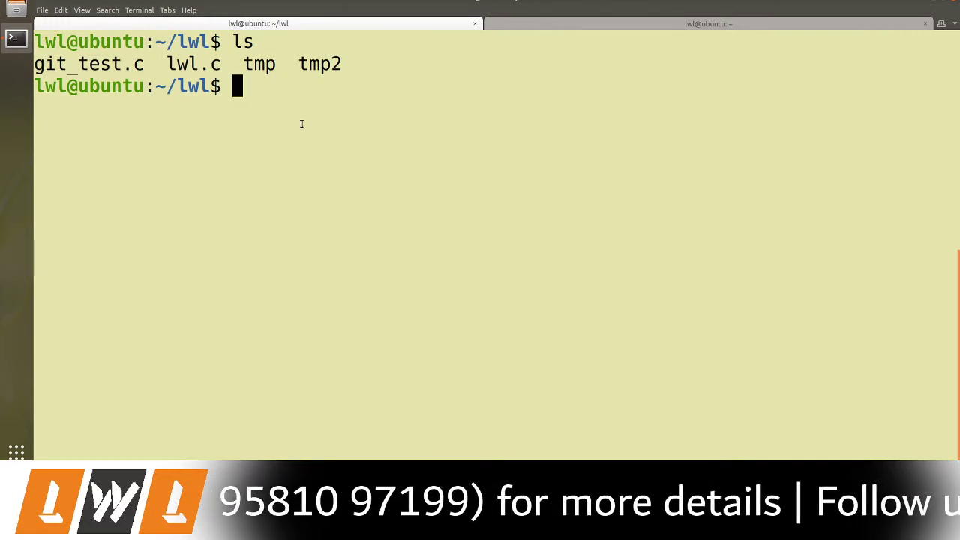
- Run git status, showing branch master with untracked tmp and tmp2
type("git sta")
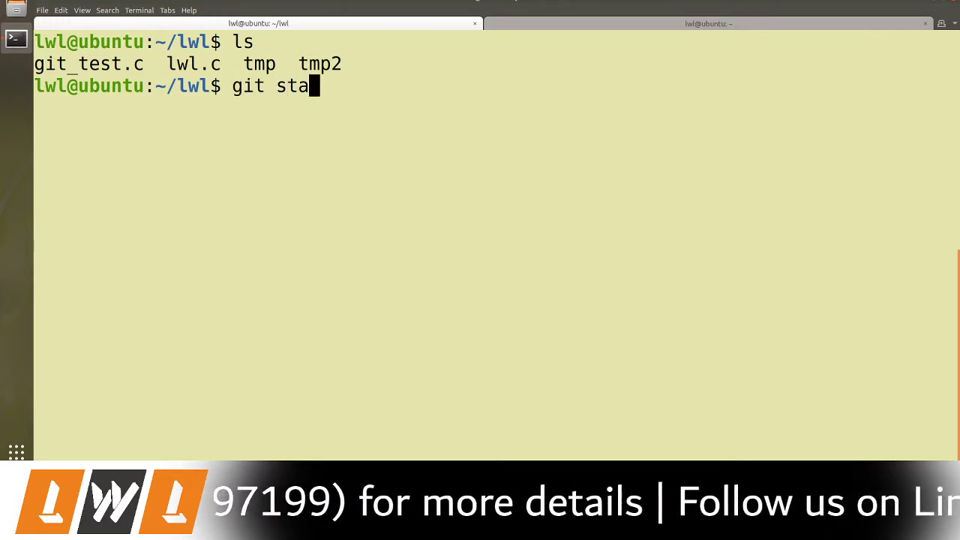
key("Return")
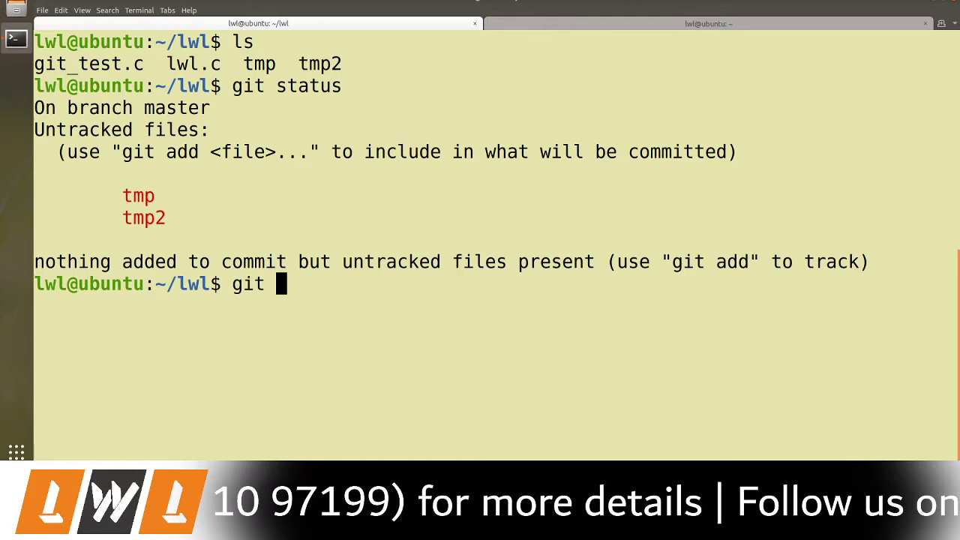
- Run git ls-files -t to list .gitignore, git_test.c and lwl.c with status letters
type("ls-")
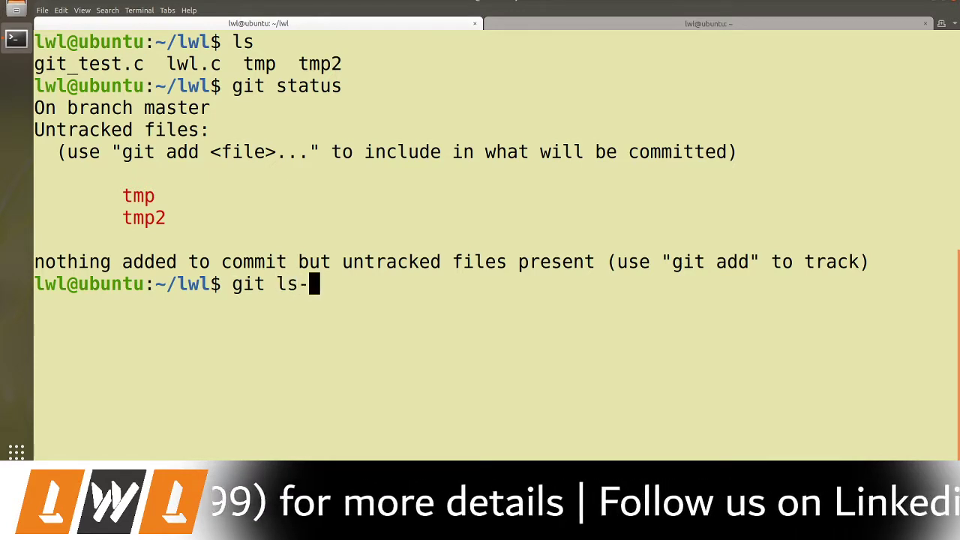
type("files -t")
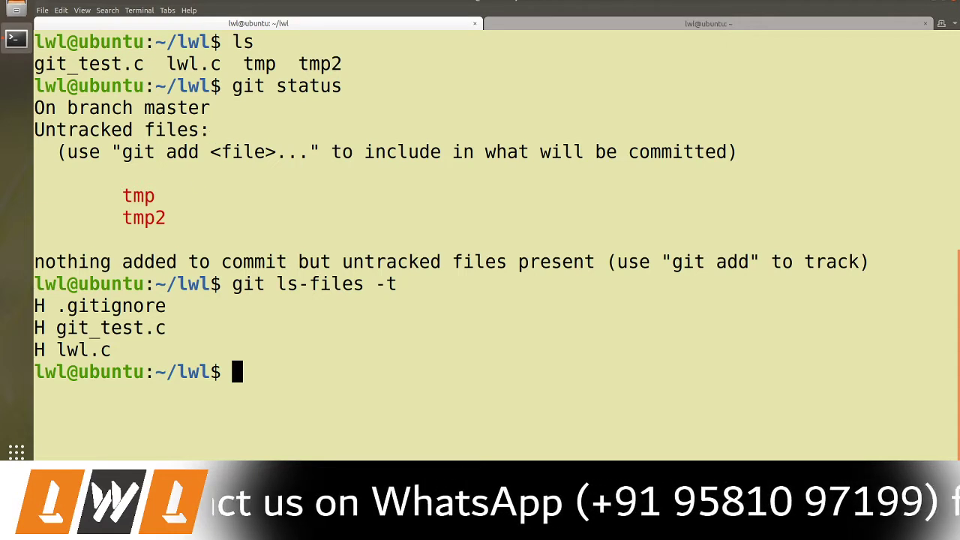
double_click(285, 85)
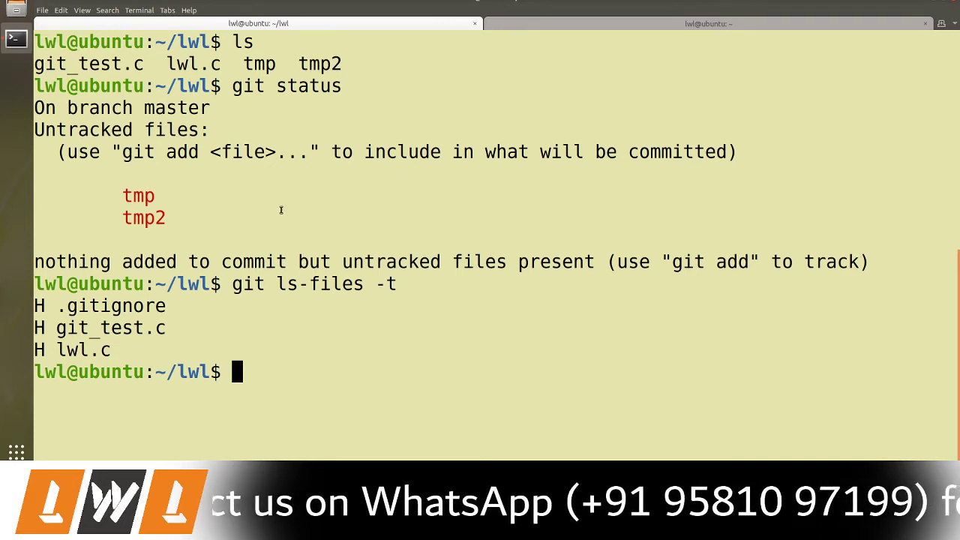
mouse_move(345, 174)
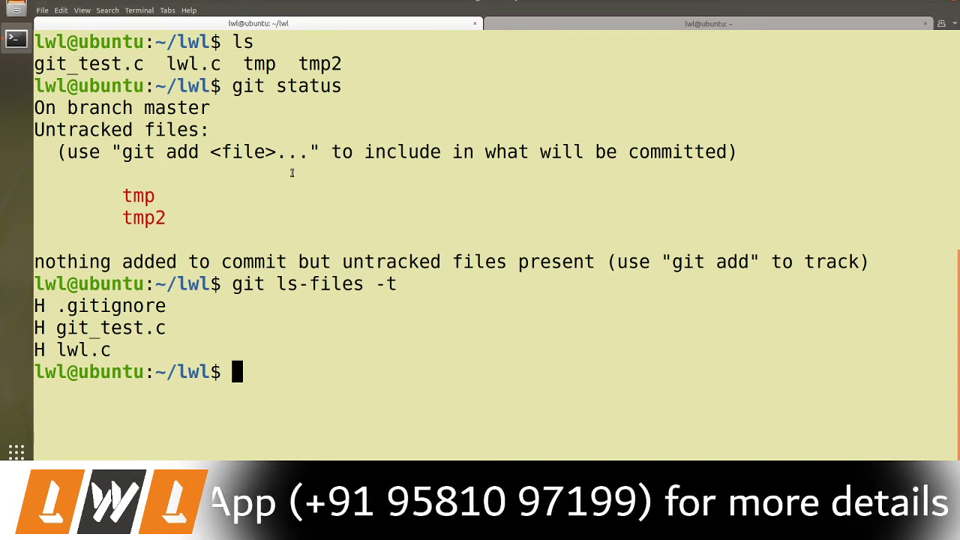
- Edit the recalled git ls-files -t command, replacing -t with --othe
type("git ls-files -t")
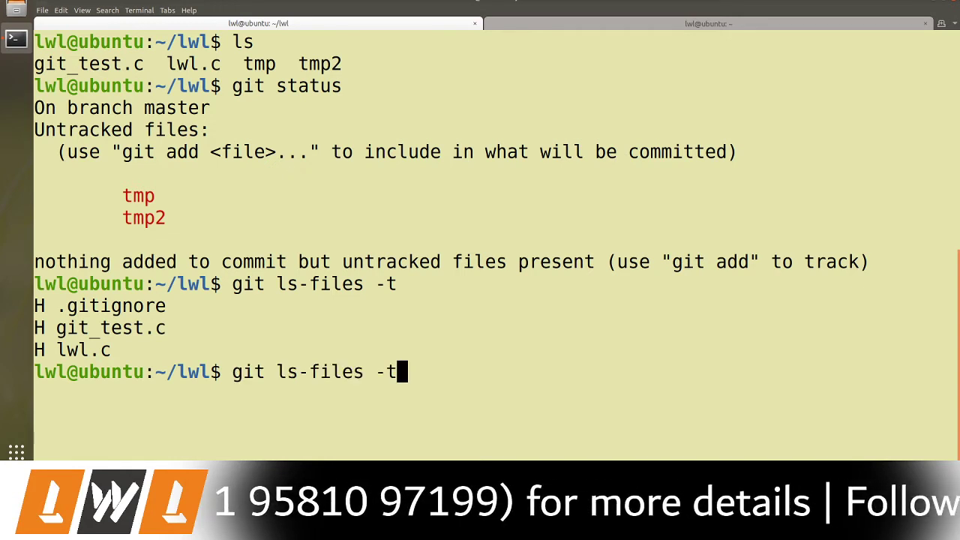
key("BackSpace")
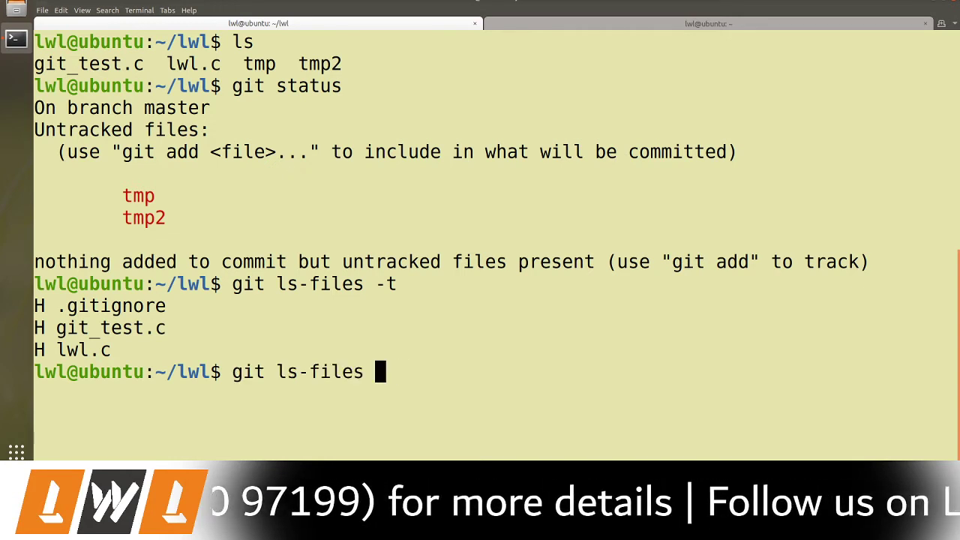
type("--othe")
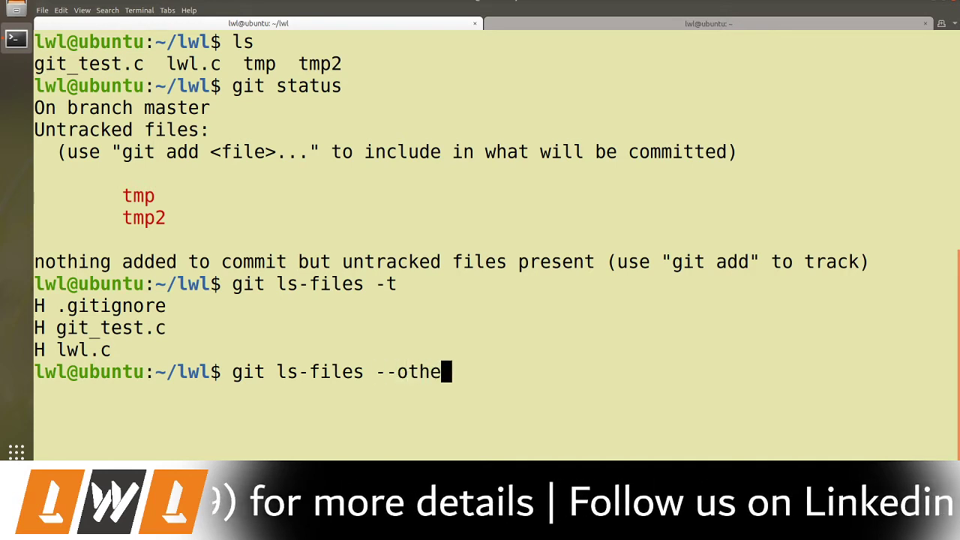